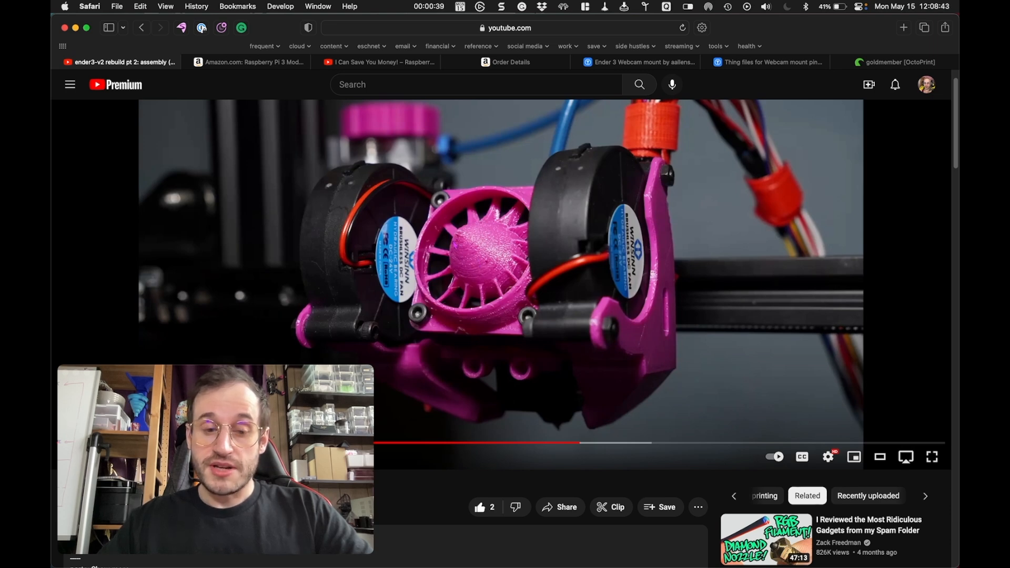
- Switch to the Amazon listing for the Raspberry Pi 3 Model B+ at $109.99
left_click(252, 62)
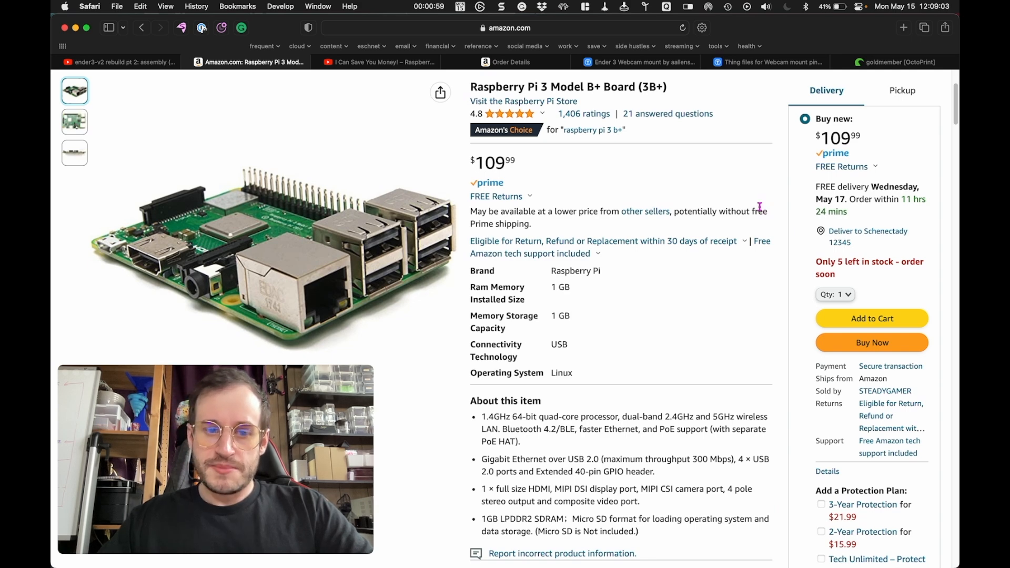
- Switch to the Linus Tech Tips video on the $30 Le Potato board
left_click(379, 62)
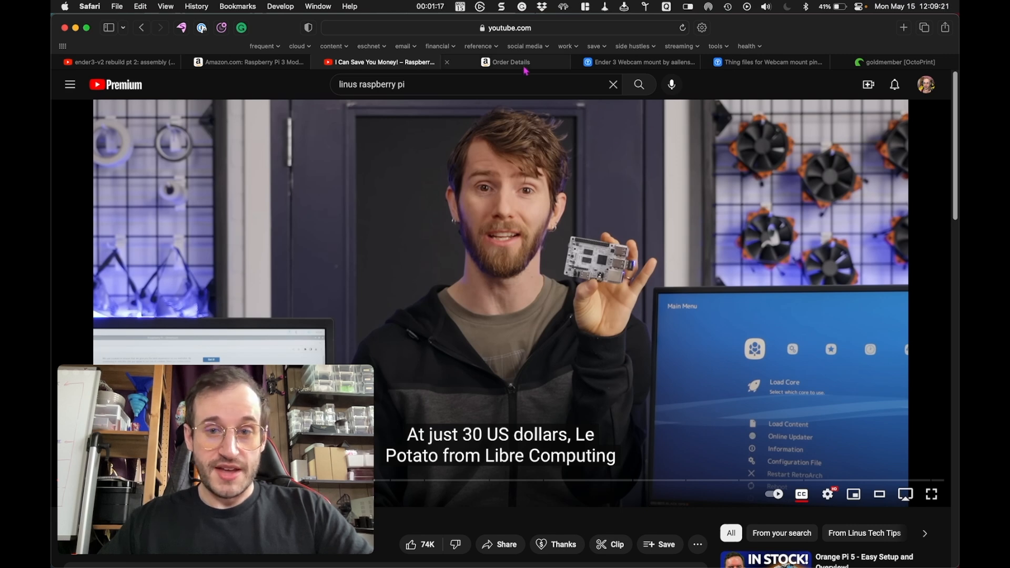
- View the Amazon order details for the webcam and Le Potato arriving today 2 PM - 6 PM
left_click(511, 62)
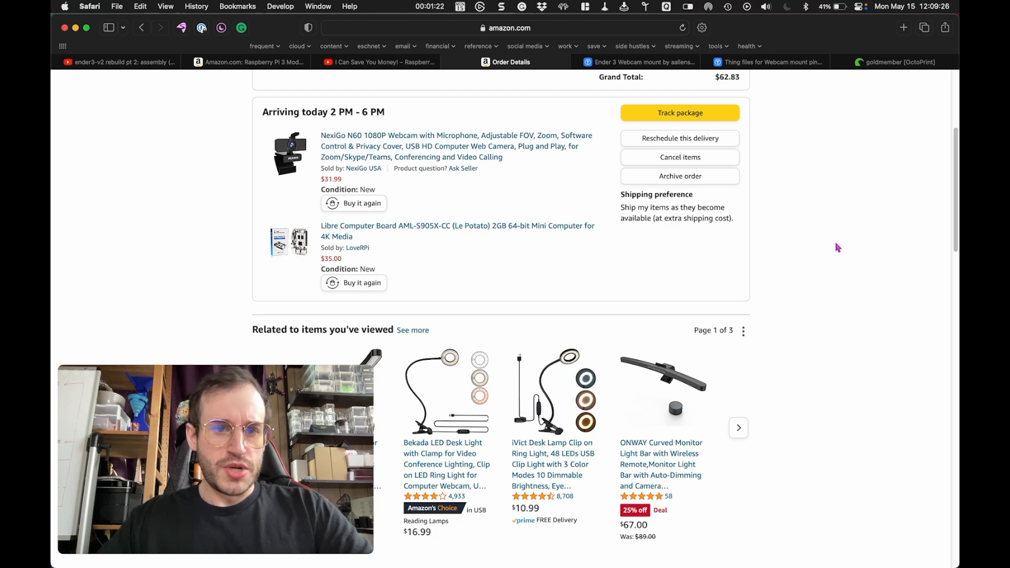
mouse_move(323, 269)
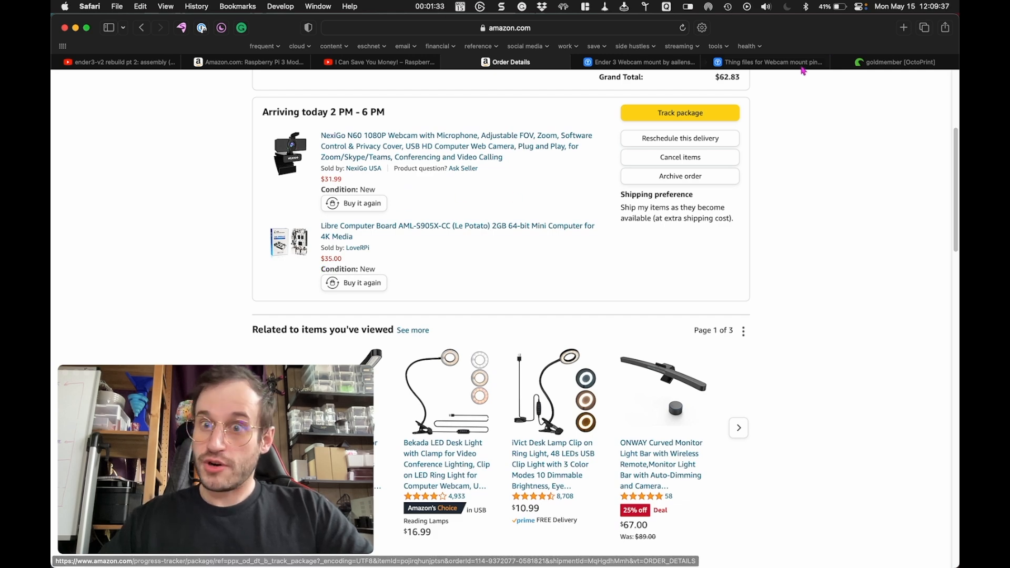
mouse_move(793, 109)
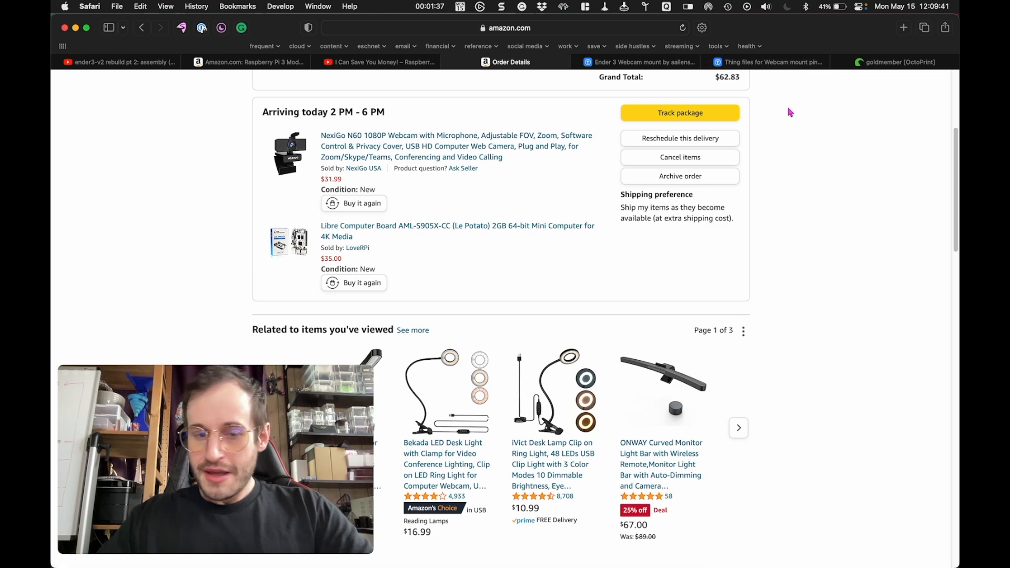
mouse_move(880, 180)
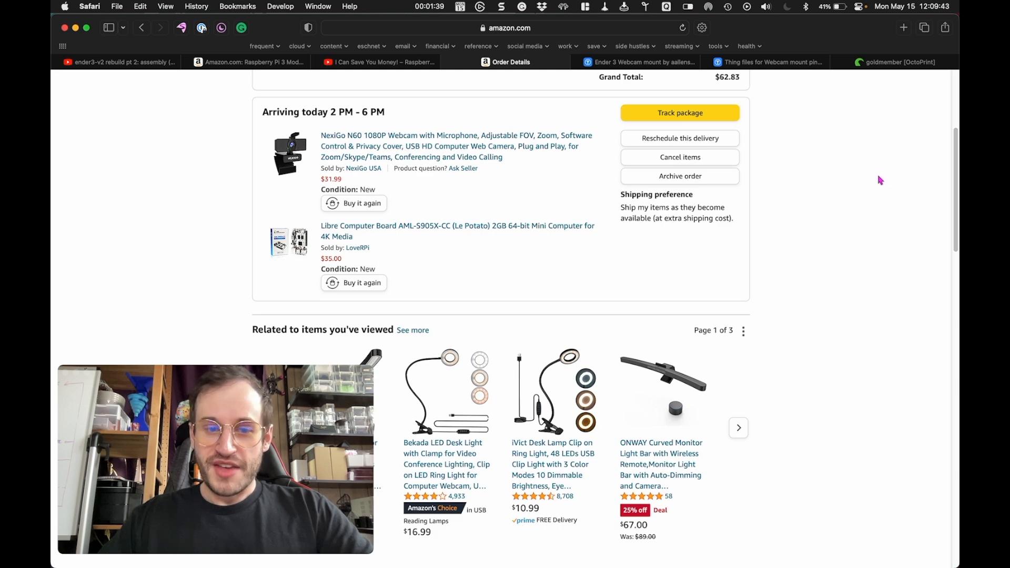
mouse_move(871, 179)
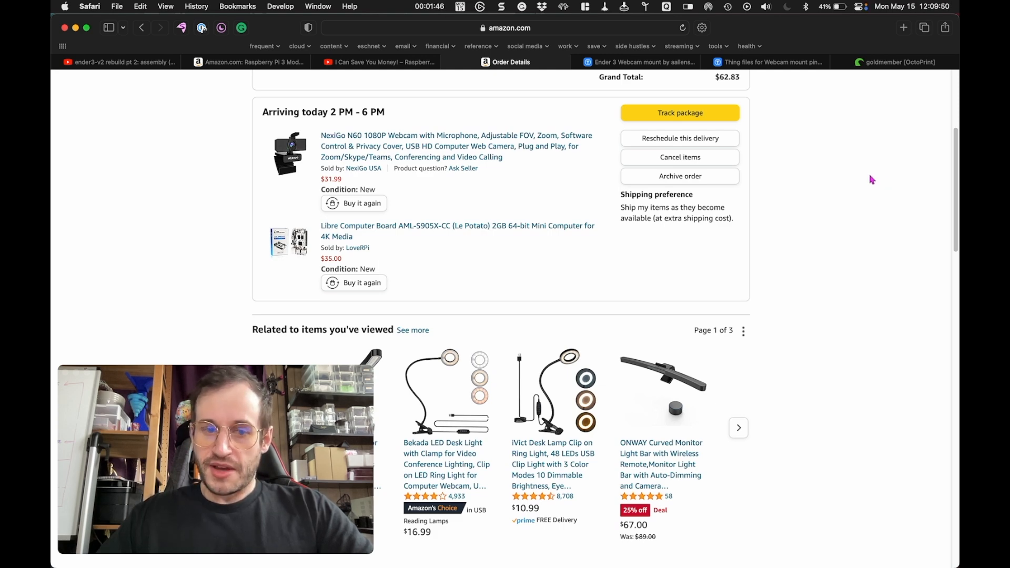
mouse_move(634, 45)
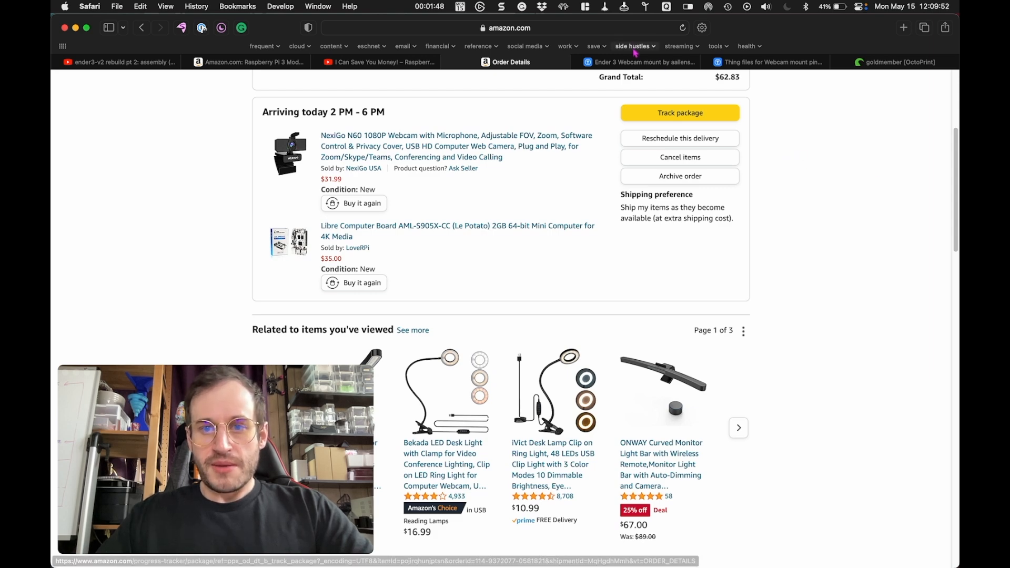
- Review the Ender 3 Webcam mount and Webcam mount pin designs, then move to the Le Potato specs page
left_click(637, 62)
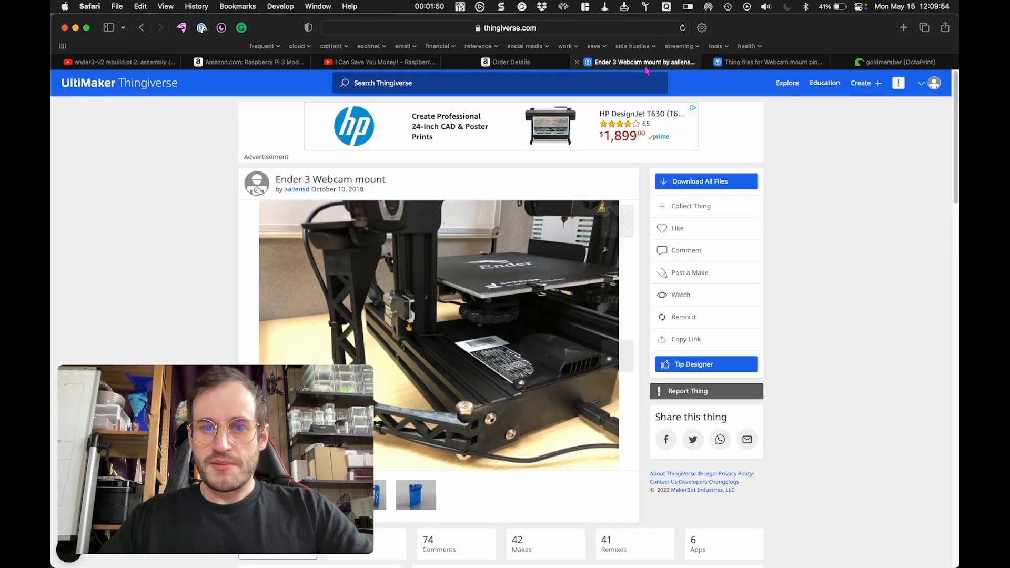
mouse_move(831, 185)
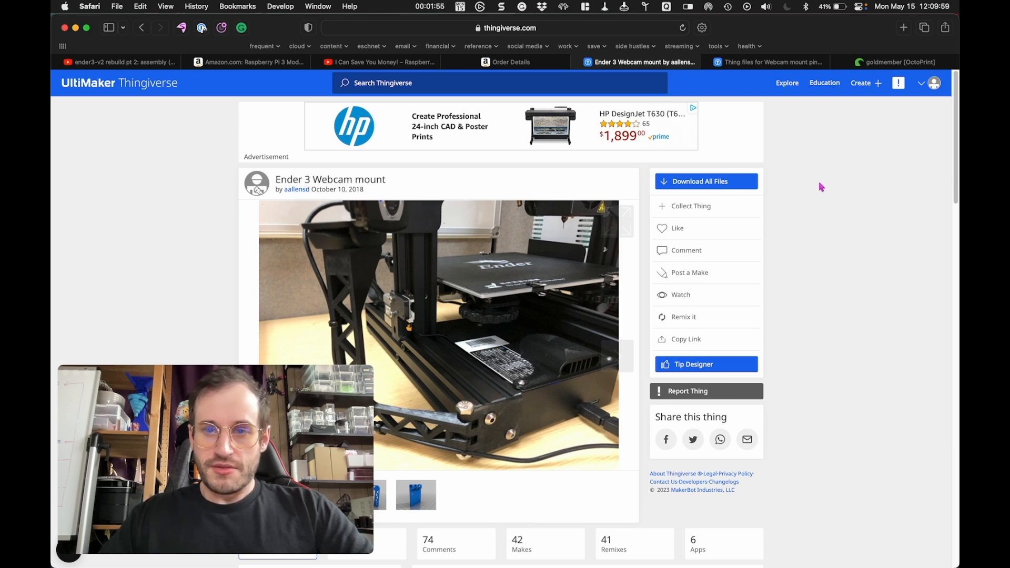
left_click(767, 62)
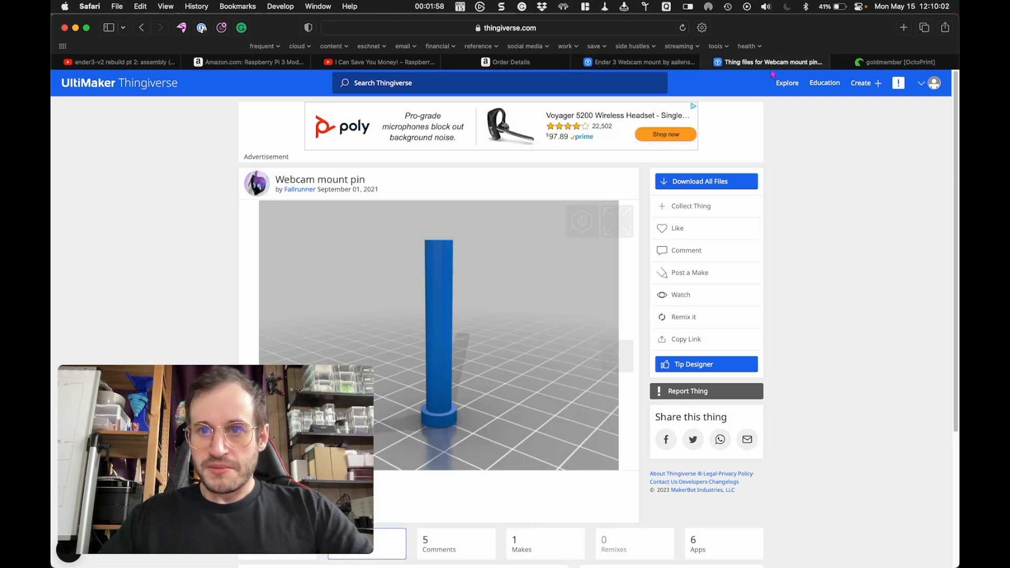
left_click(895, 62)
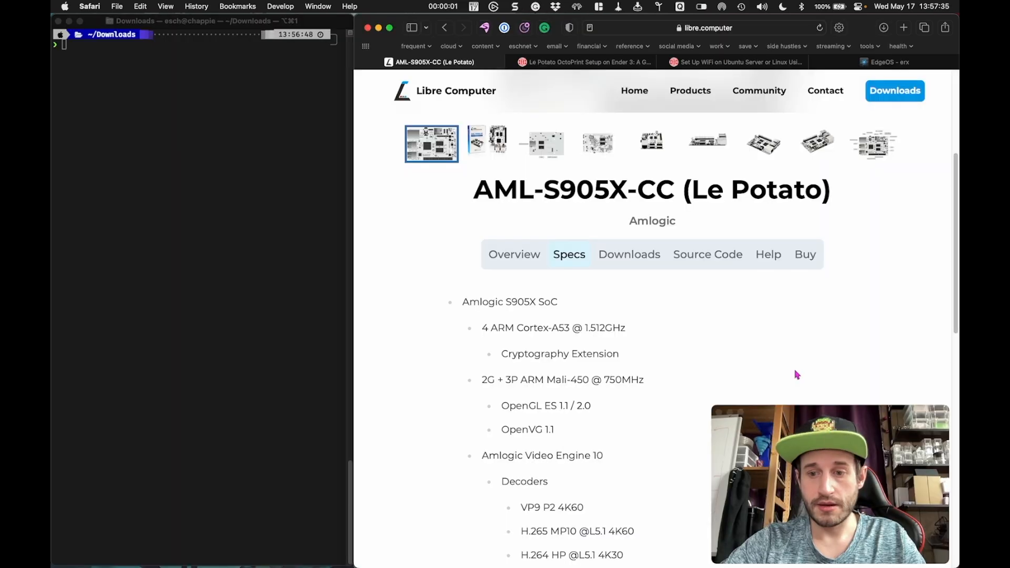
- Browse several gallery photos of the AML-S905X-CC Le Potato board from different angles
left_click(596, 142)
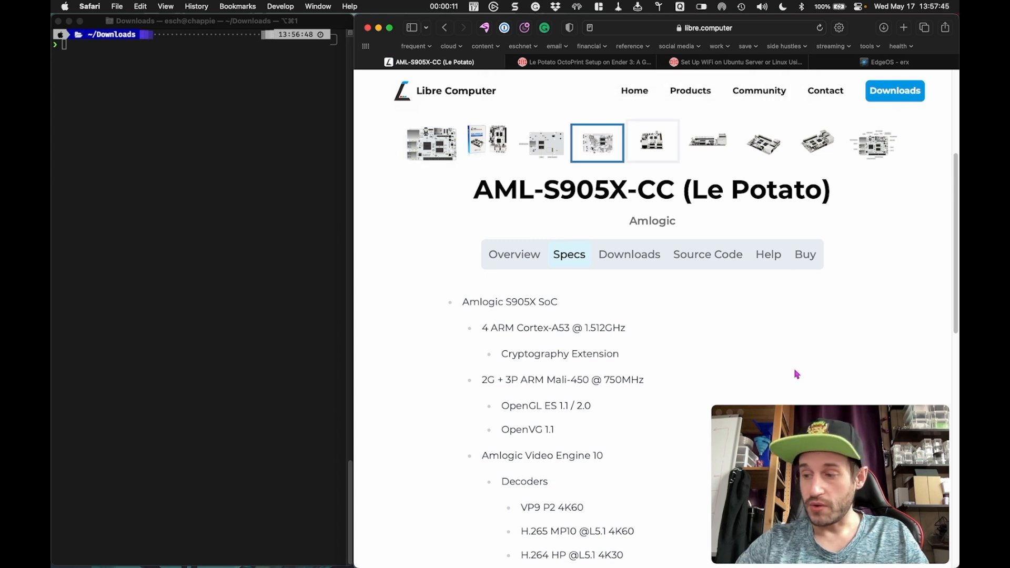
left_click(762, 142)
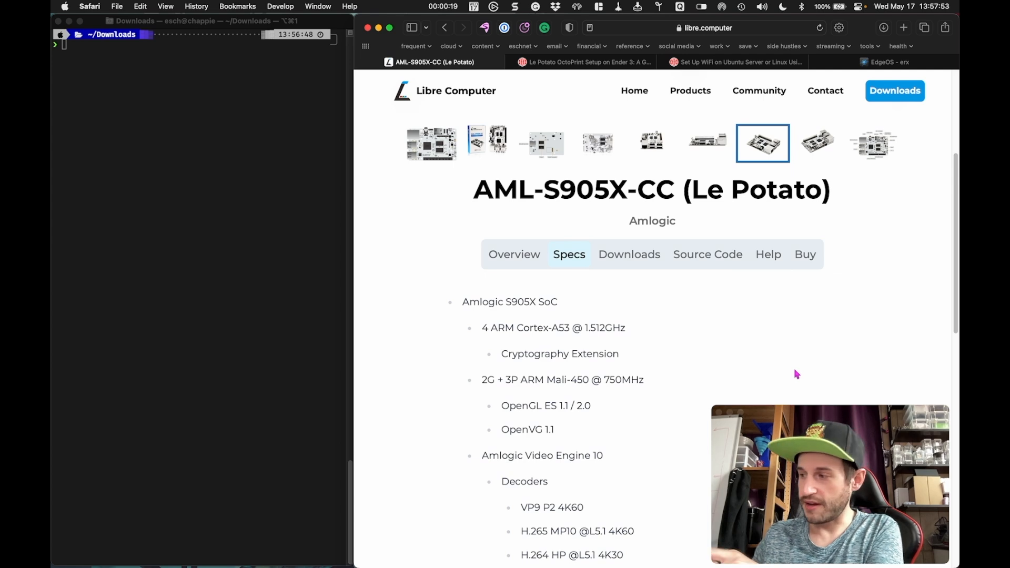
left_click(873, 143)
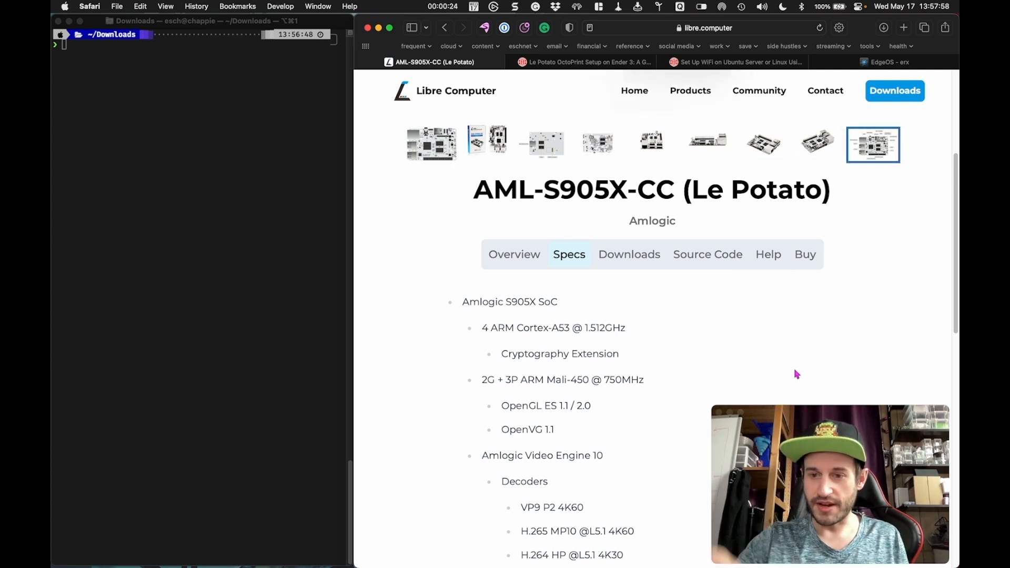
left_click(596, 143)
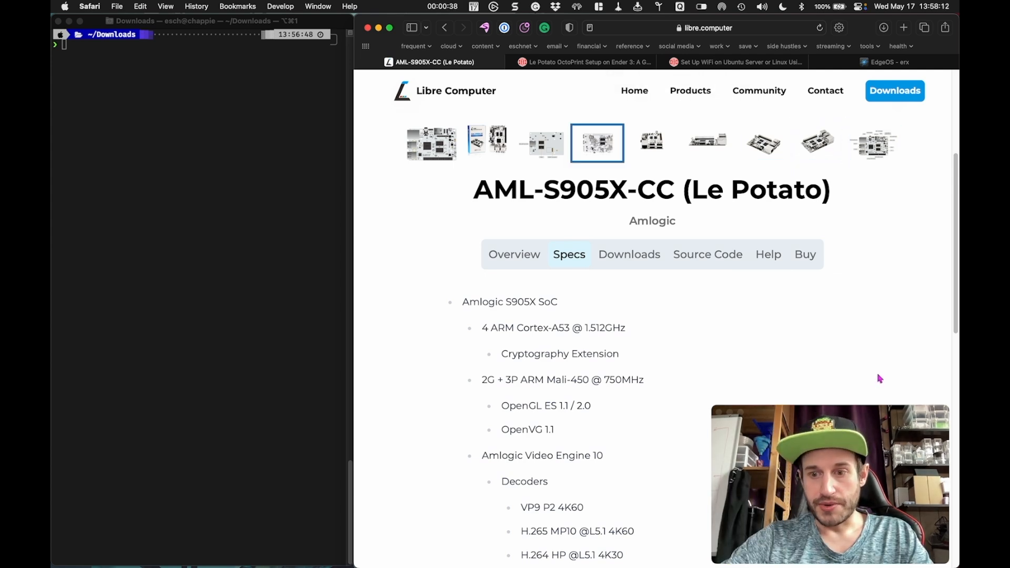
left_click(651, 141)
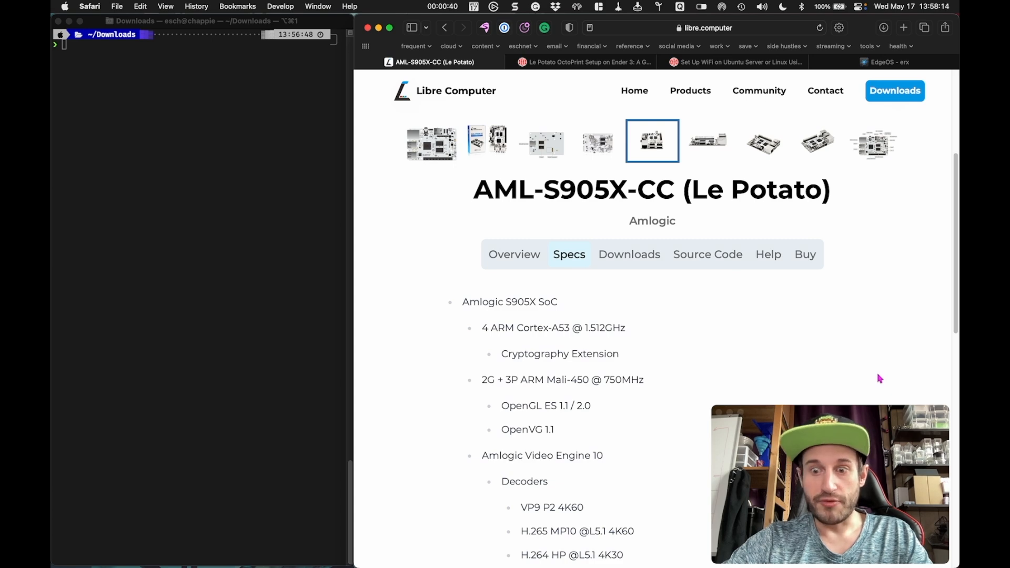
left_click(707, 140)
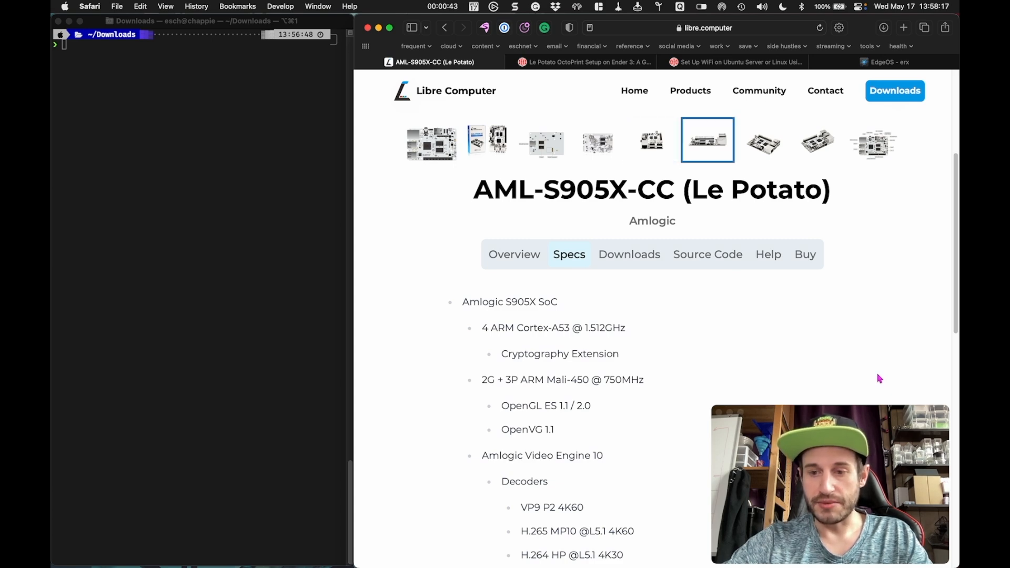
left_click(763, 140)
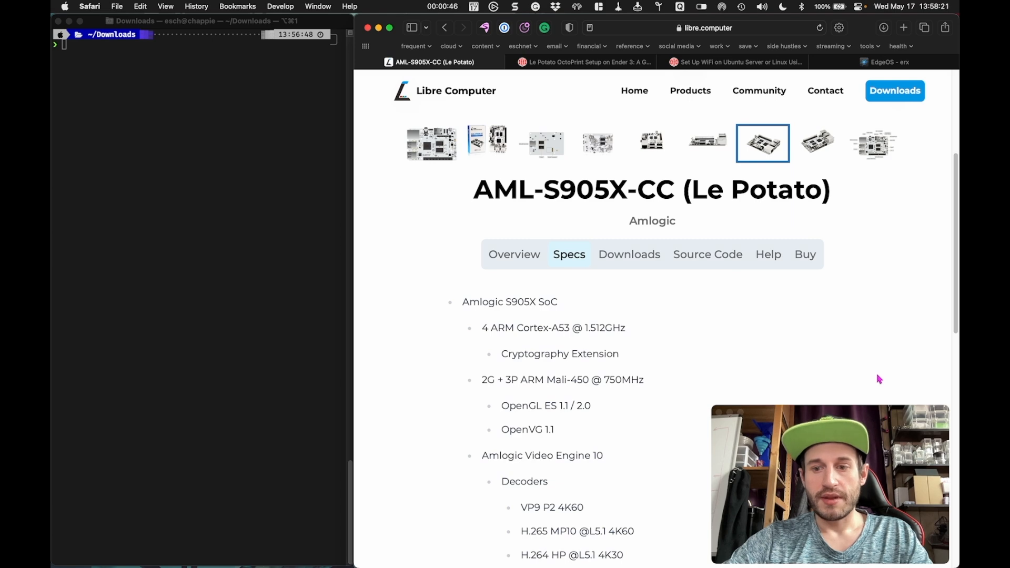
- Scroll the Le Potato OctoPrint guide down to its Project Parts and Downloads lists with Ubuntu 22.04 Server
left_click(585, 62)
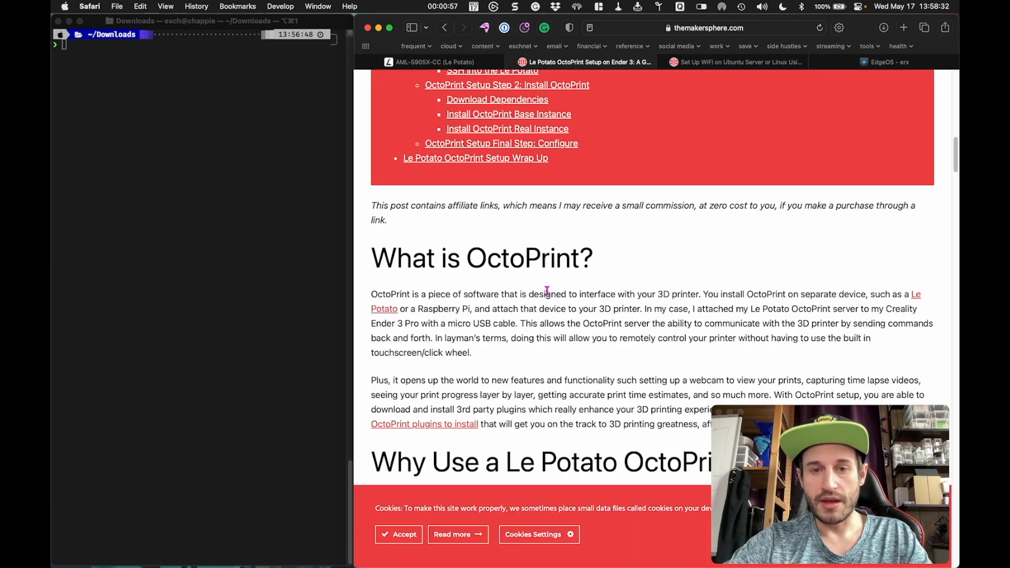
scroll("up", 3)
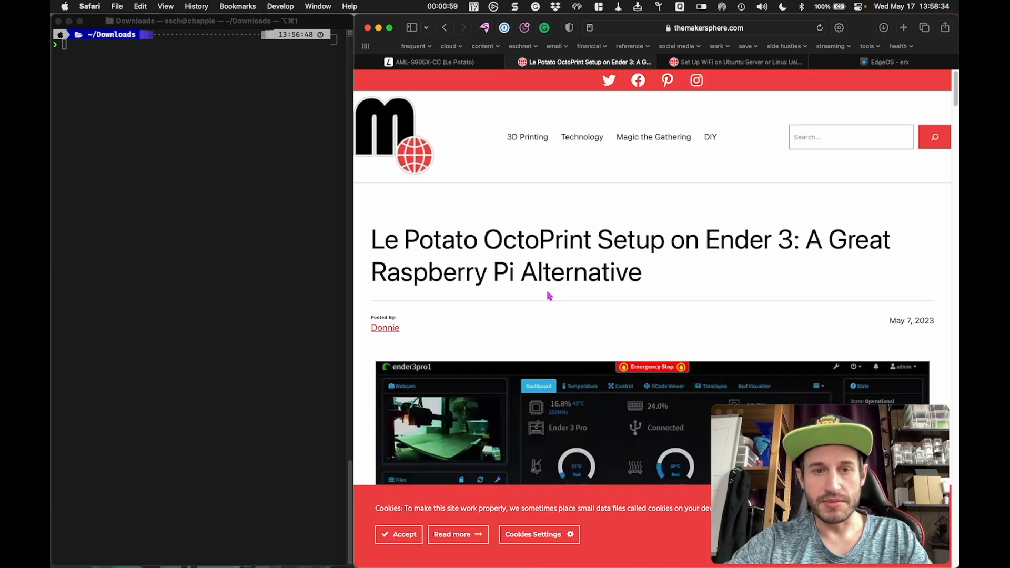
scroll("down", 3)
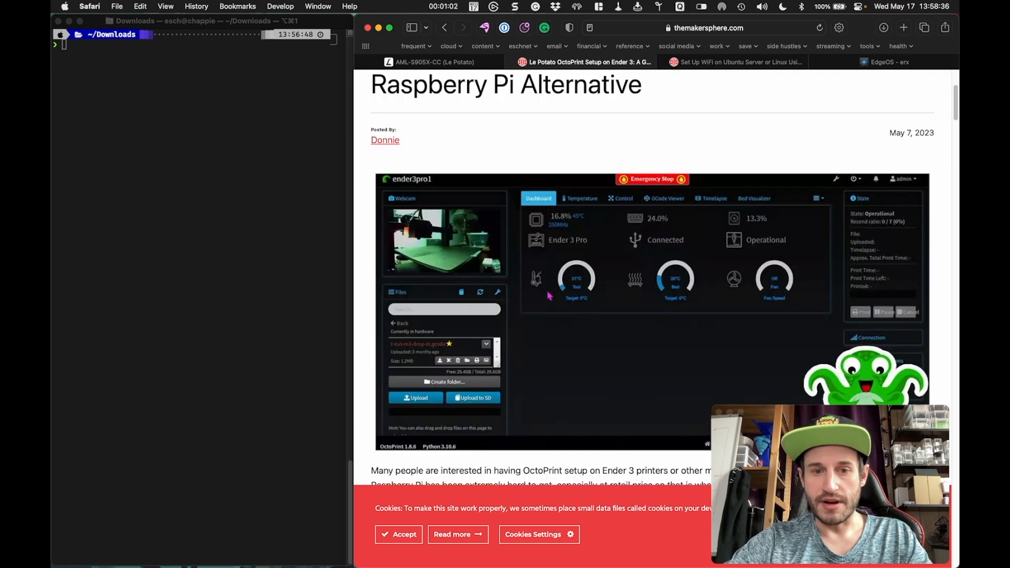
scroll("down", 3)
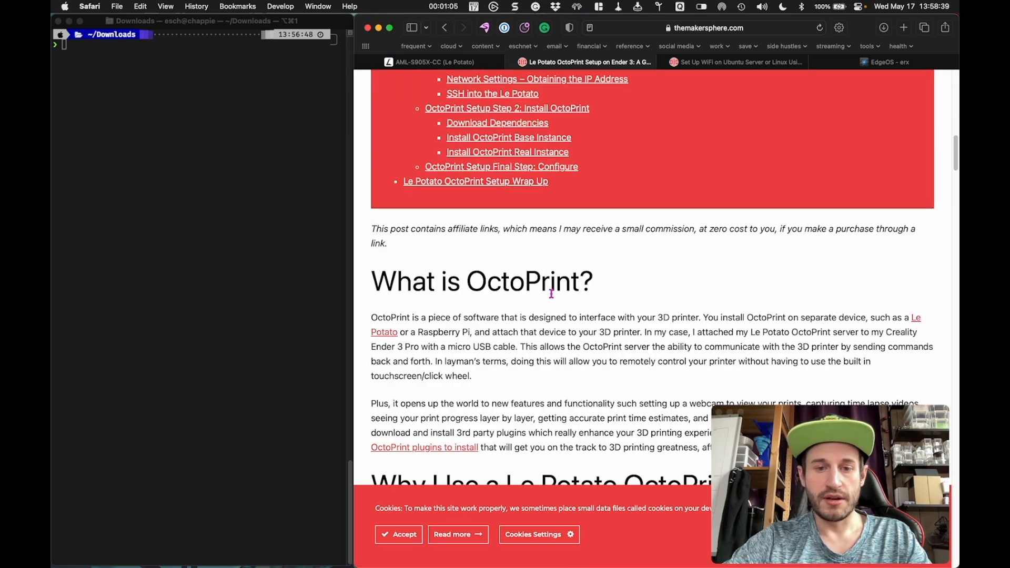
scroll("down", 3)
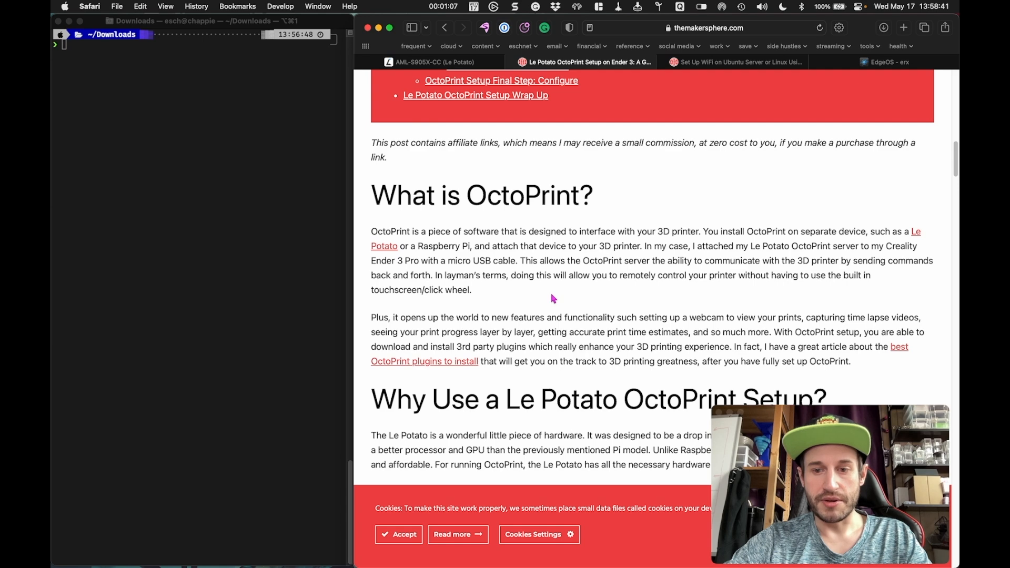
scroll("down", 3)
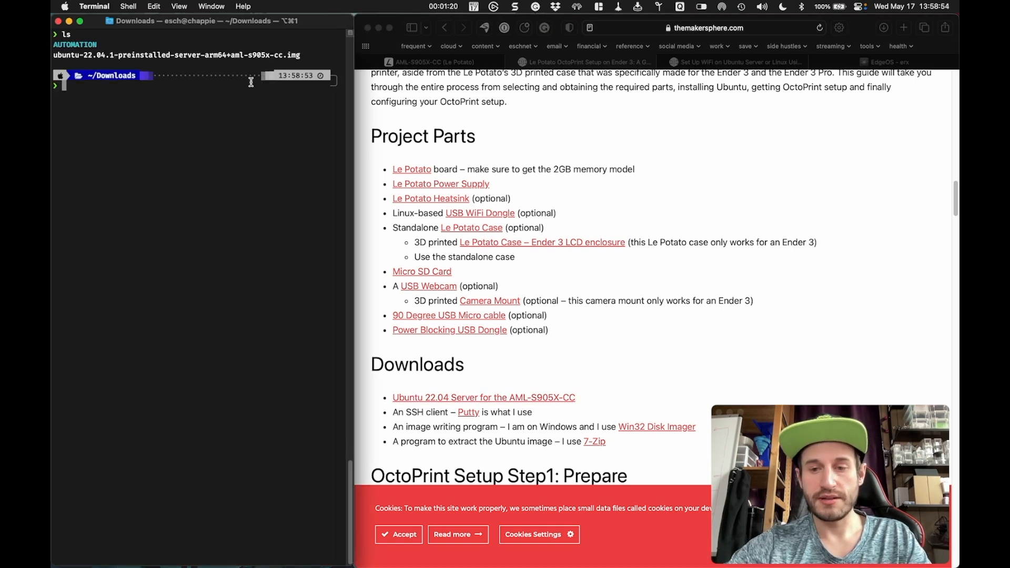
scroll("down", 3)
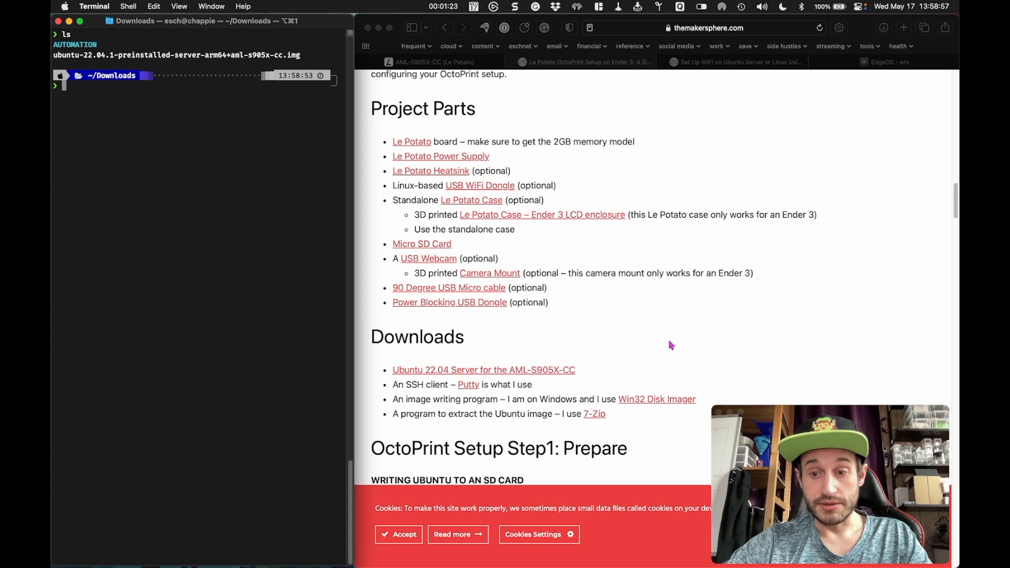
scroll("down", 3)
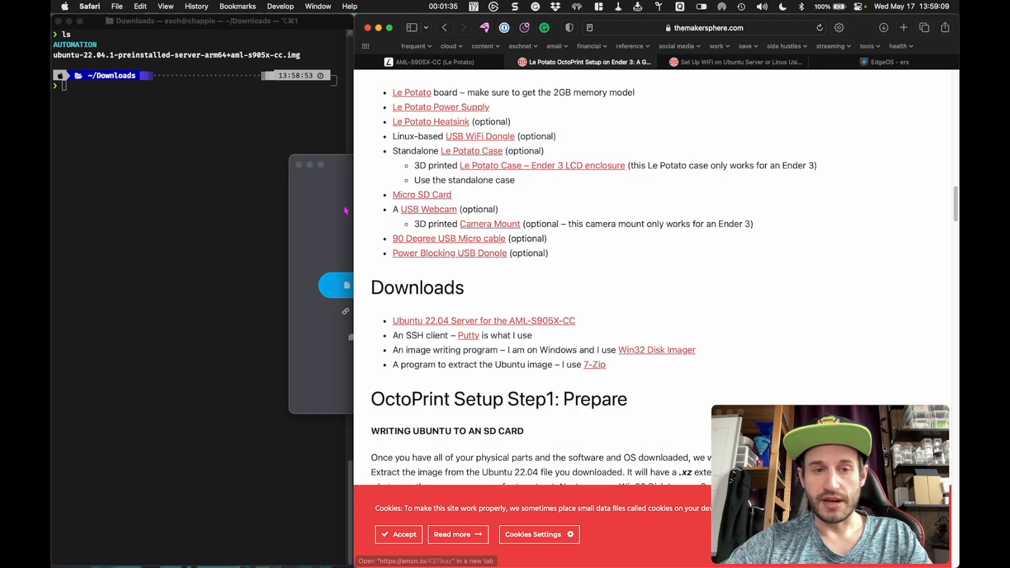
- Choose the Ubuntu server image and the 31.1 GB Generic SD/MMC card, then begin flashing
left_click(334, 285)
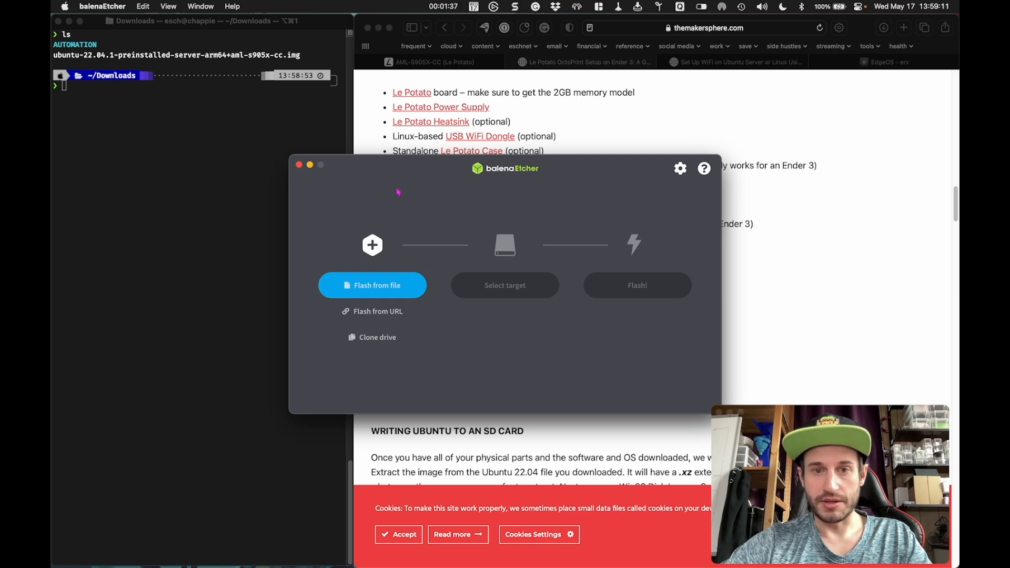
left_click(504, 285)
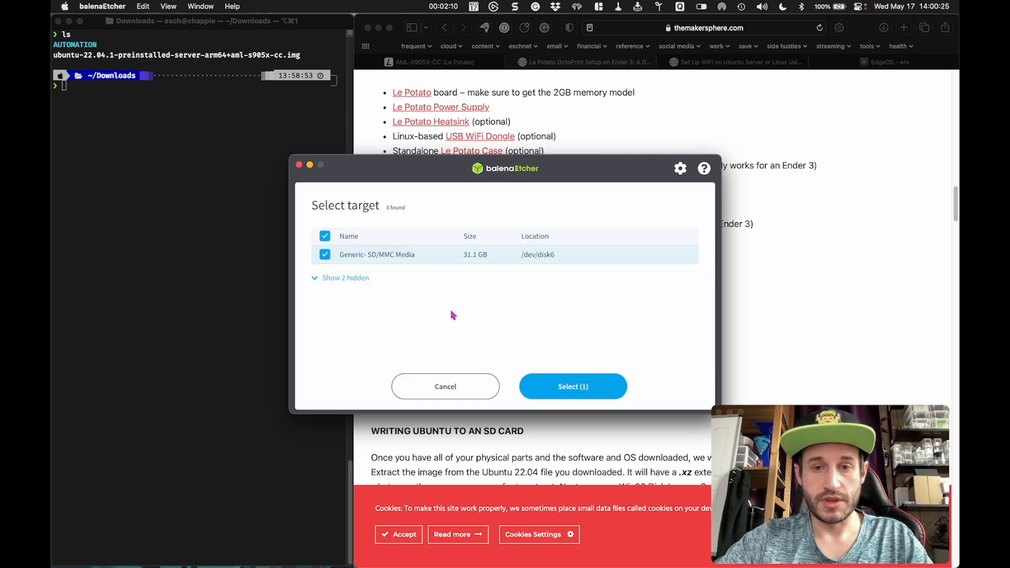
left_click(572, 386)
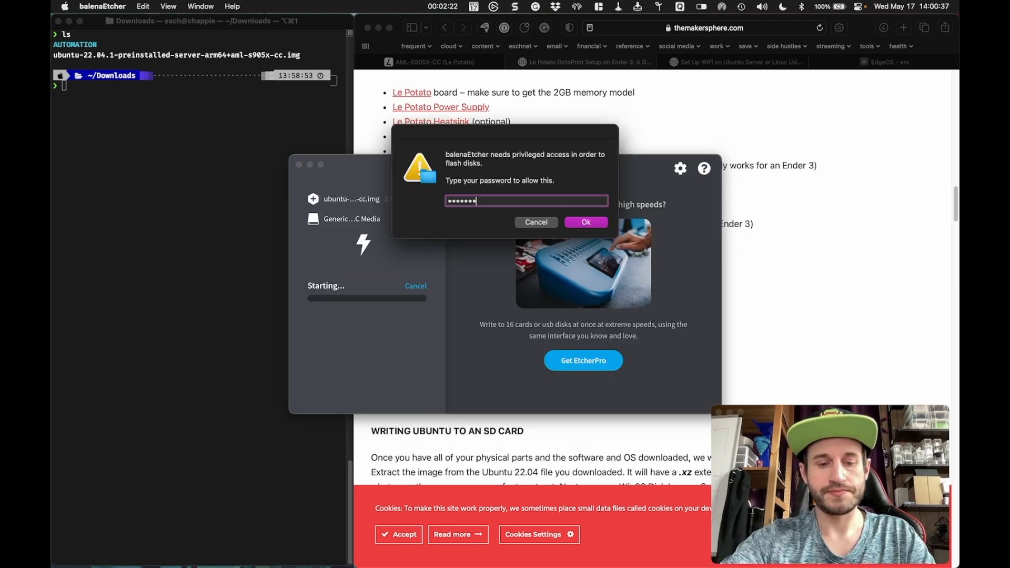